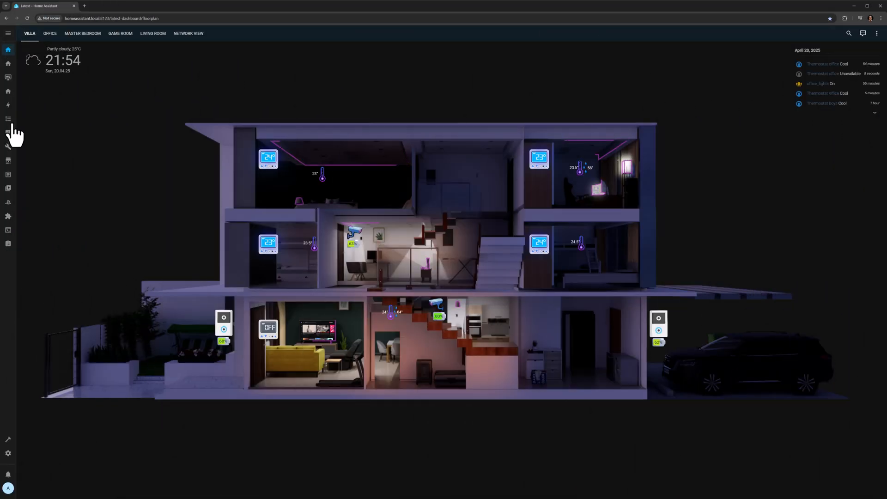
- Open the Settings list of dashboards showing each dashboard's configuration method
left_click(9, 452)
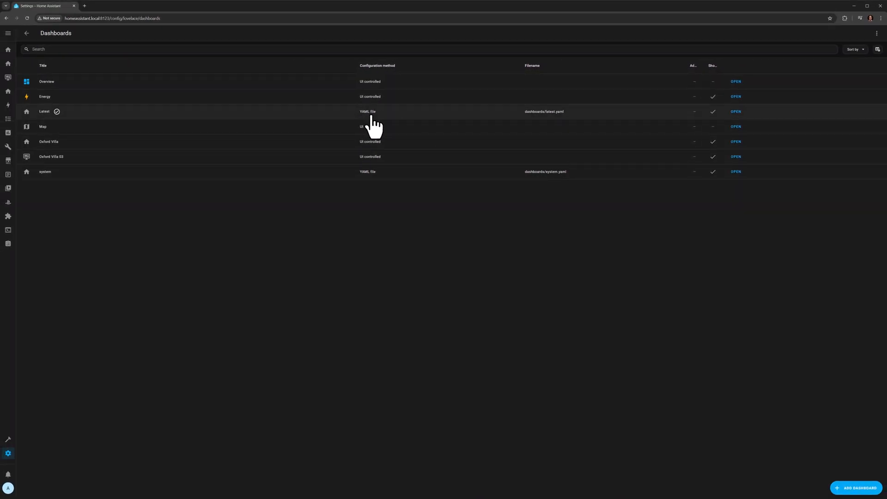
mouse_move(368, 187)
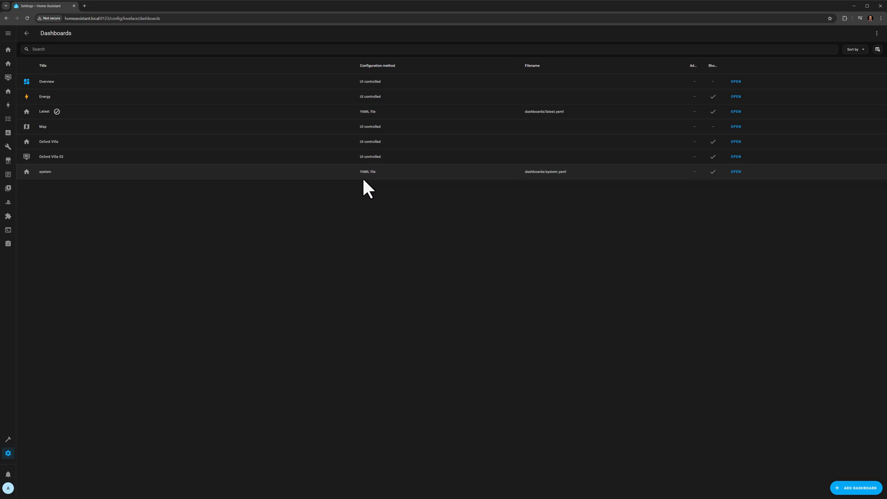
- Create a new dashboard titled Demo with the mdi:home-floor-0 icon, shown in the sidebar
left_click(856, 488)
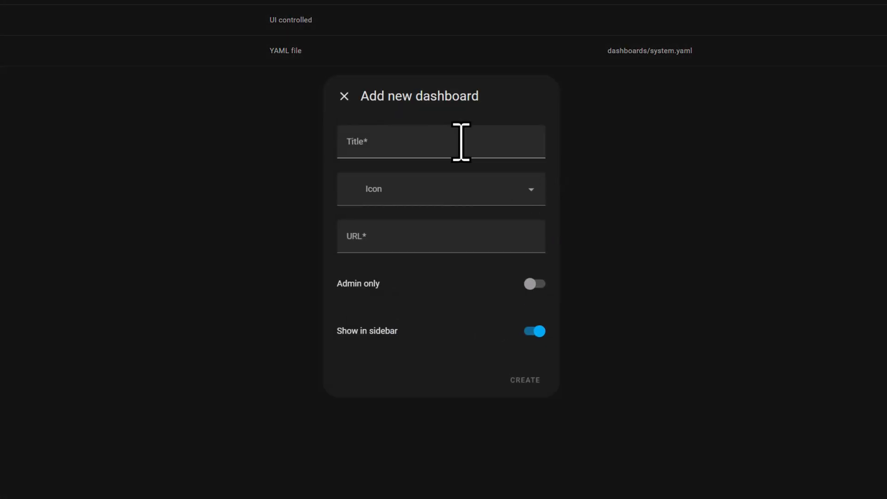
type("Dem")
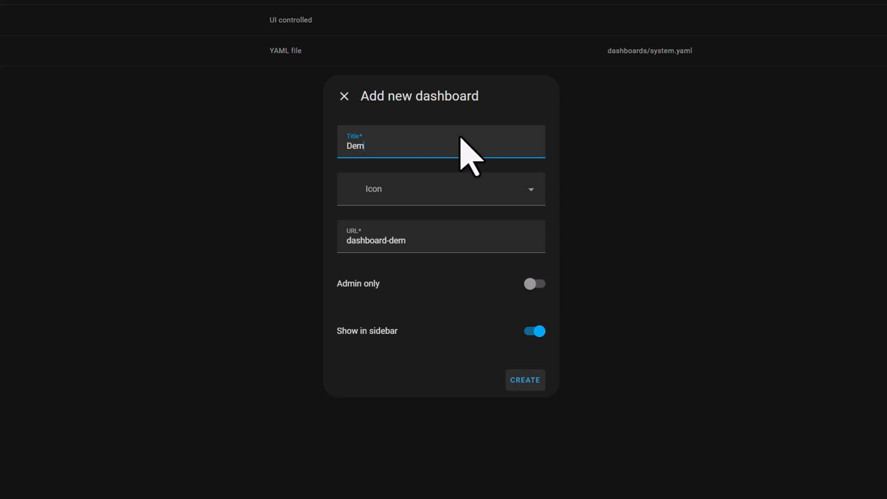
left_click(440, 188)
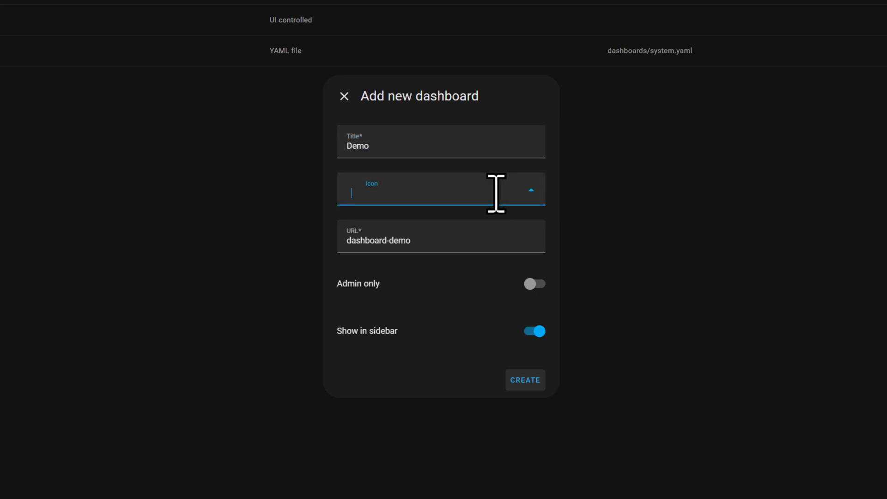
type("floor-0")
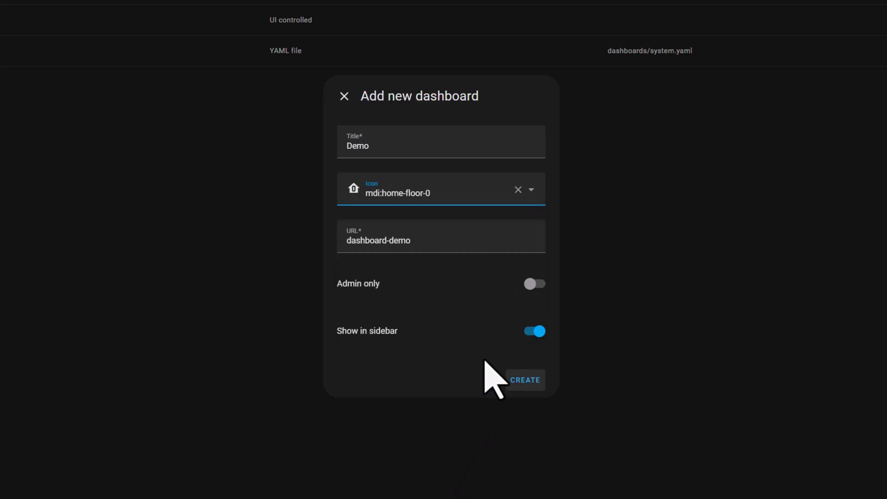
left_click(525, 380)
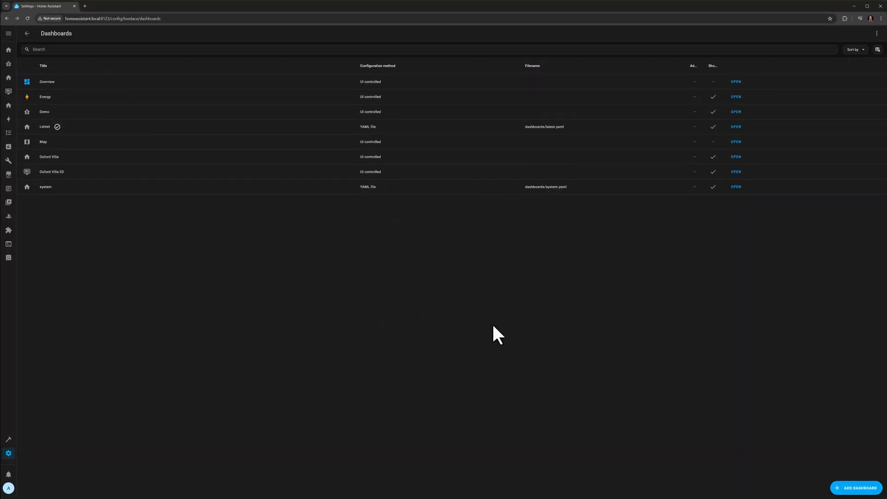
mouse_move(86, 120)
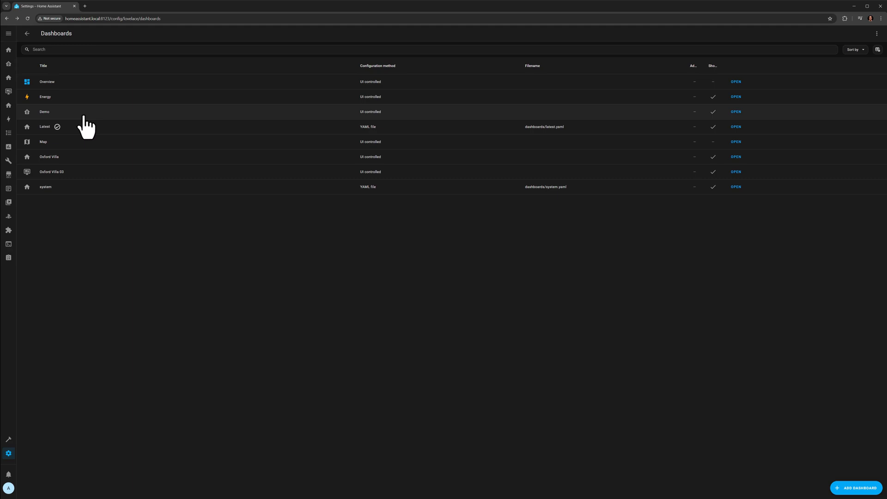
- Paste the floorplan YAML (demo.svg, demo.css, lamp rules) into Demo's raw configuration editor and save
left_click(735, 111)
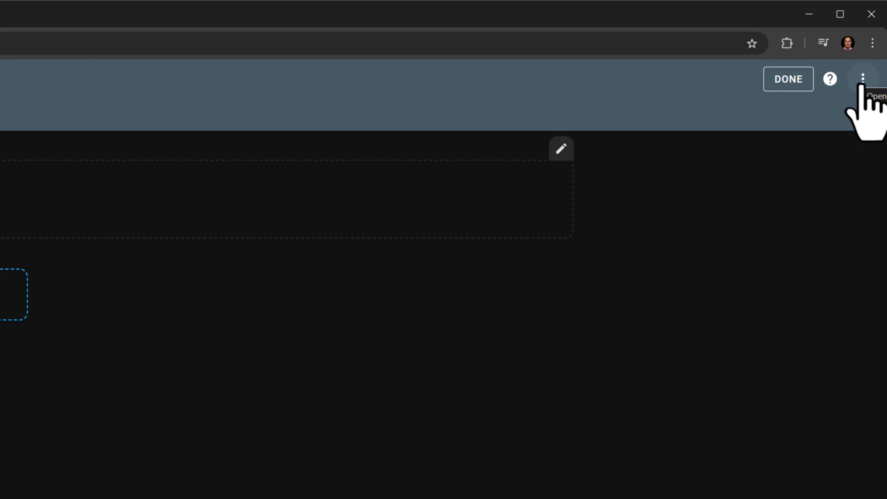
left_click(862, 78)
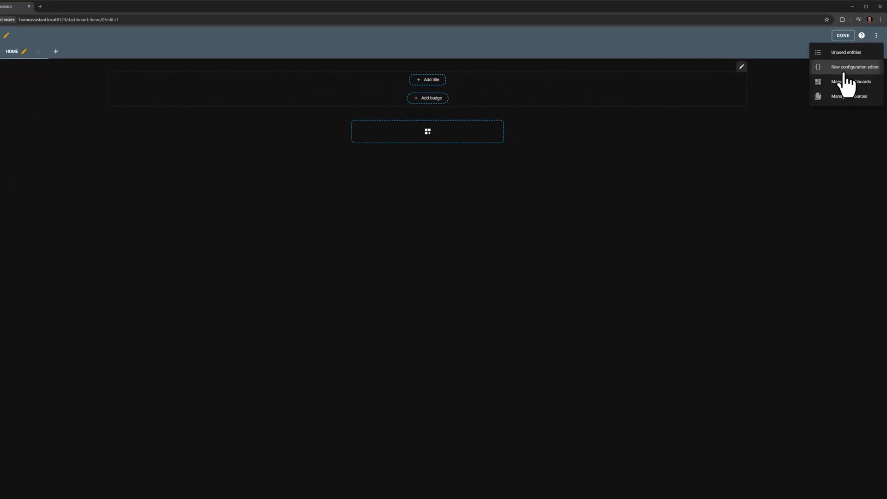
left_click(854, 67)
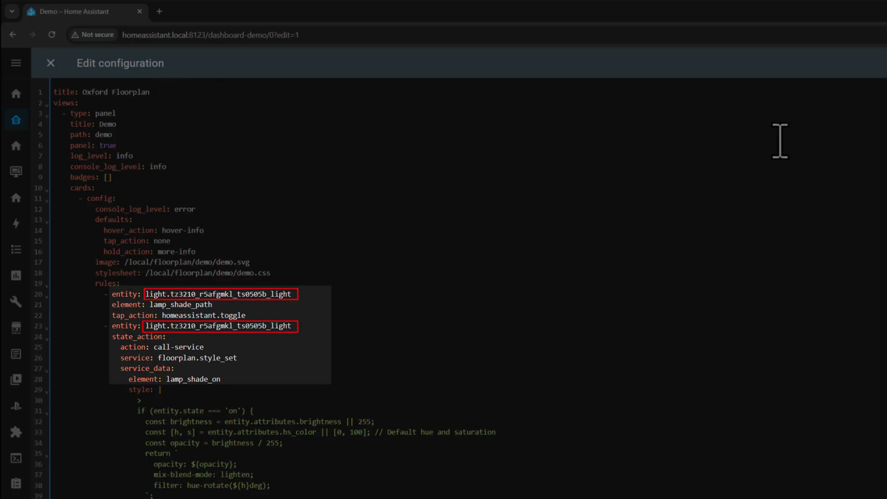
mouse_move(15, 93)
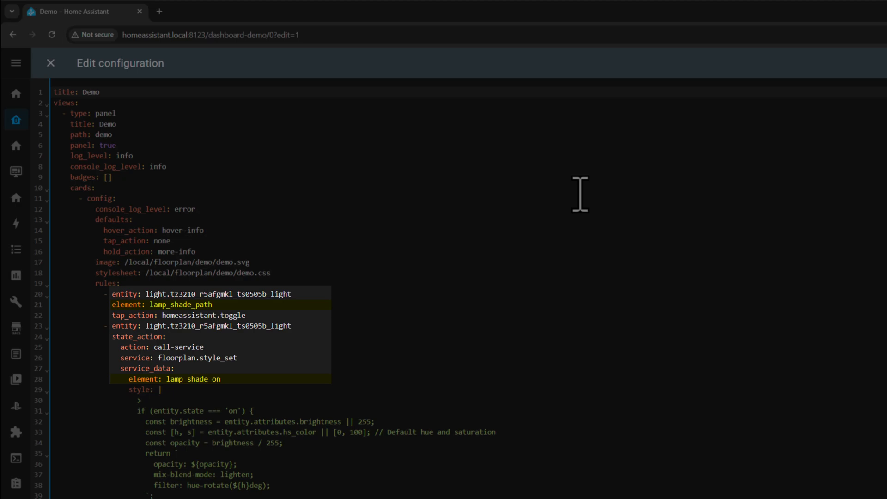
left_click(99, 92)
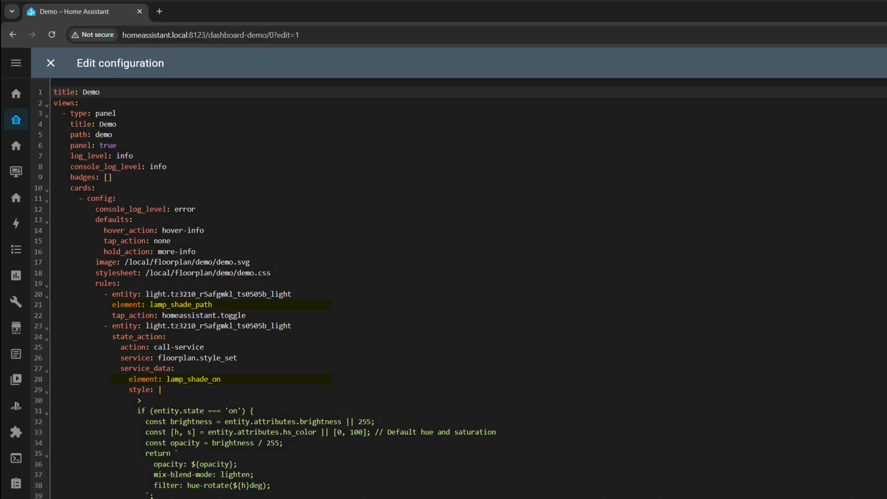
left_click(50, 62)
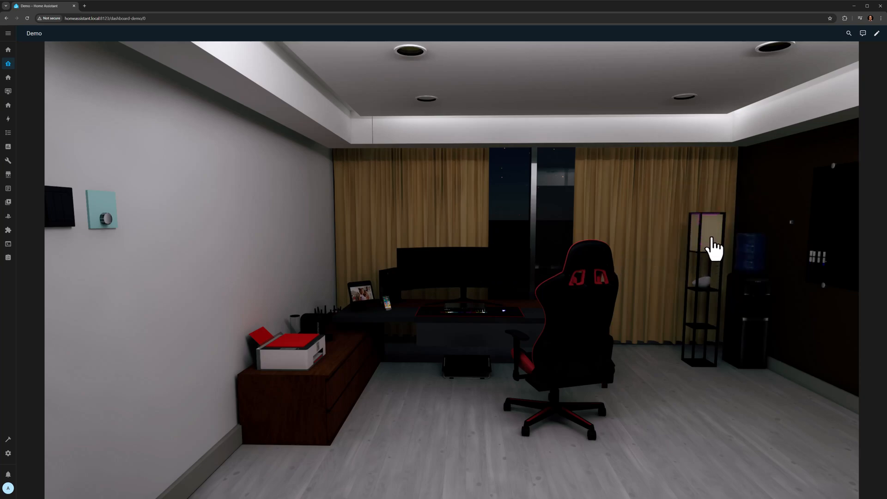
- Toggle the shelf lamp on the rendered office floorplan of the Demo dashboard
left_click(705, 232)
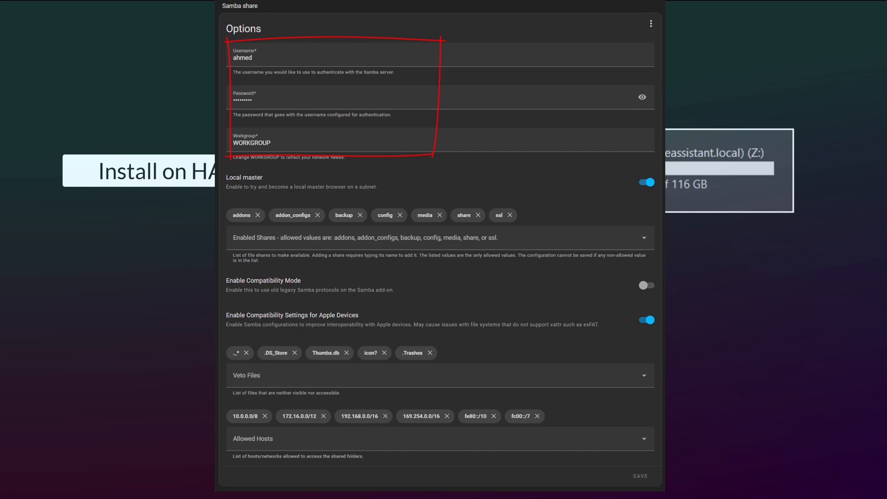
- Review the Samba share add-on options where the config folder is an enabled share
left_click(386, 215)
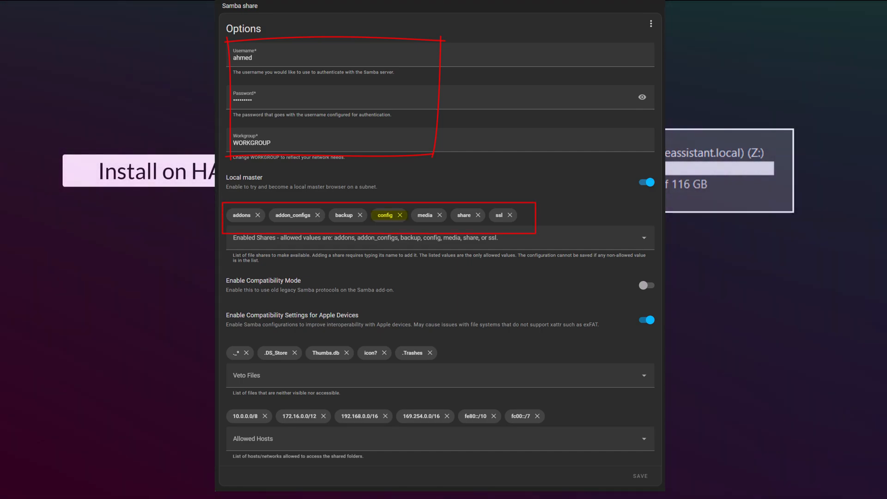
left_click(359, 415)
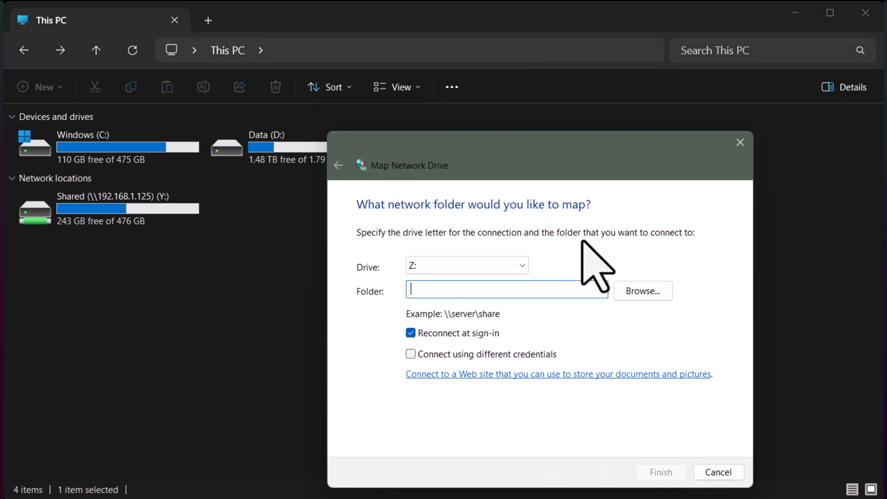
- Map drive Z: to \\homeassistant.local\config and finish the connection
type("\\\\homeassistant.local\\config")
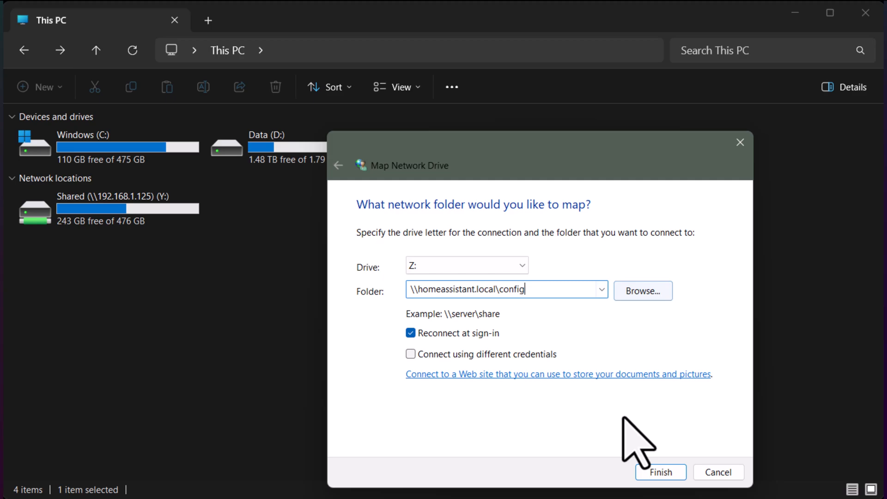
left_click(660, 472)
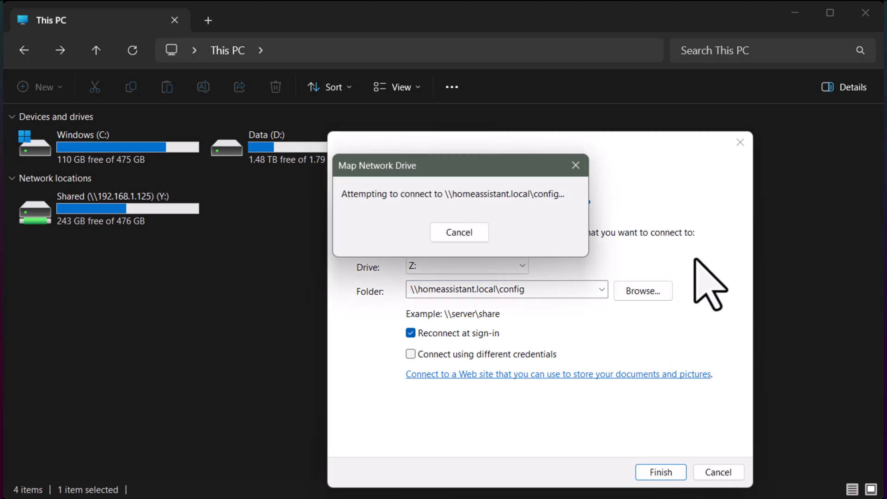
mouse_move(706, 291)
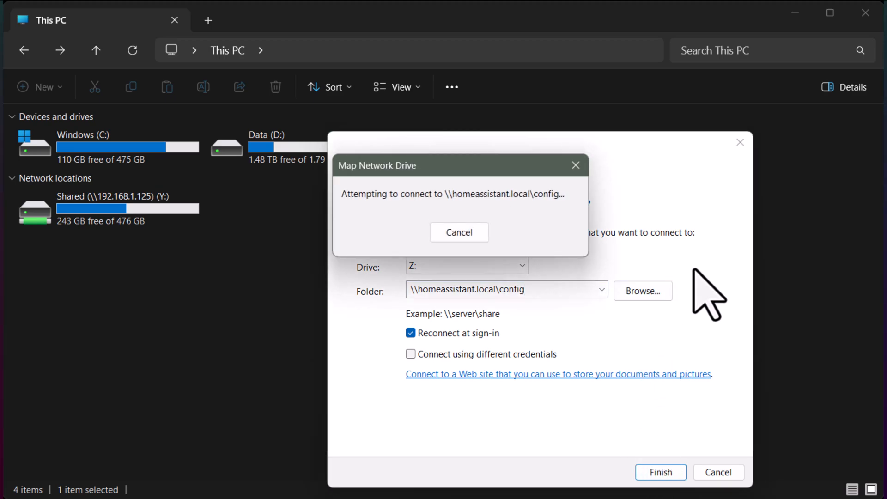
left_click(659, 472)
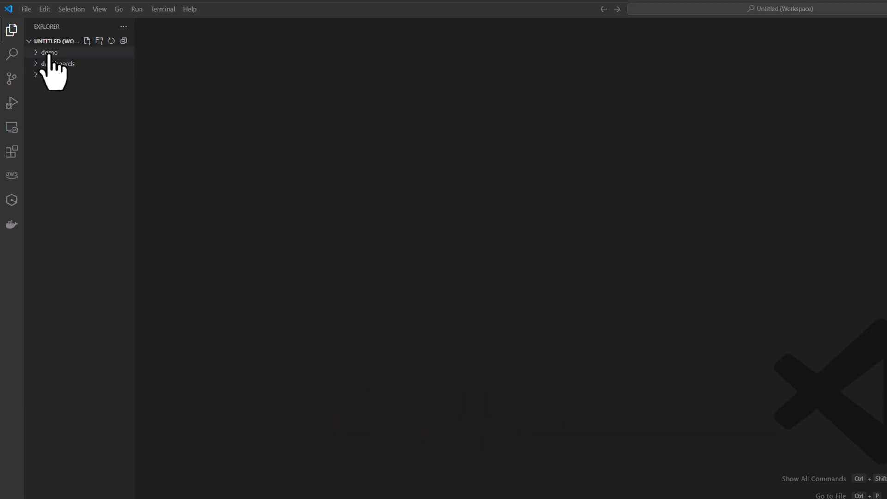
mouse_move(50, 64)
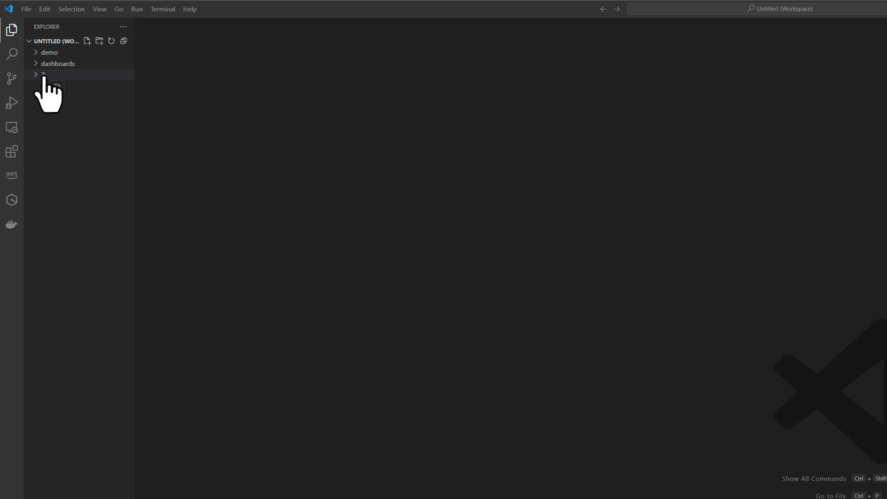
- Expand the mapped Z: config folder in the workspace to list its files
left_click(45, 74)
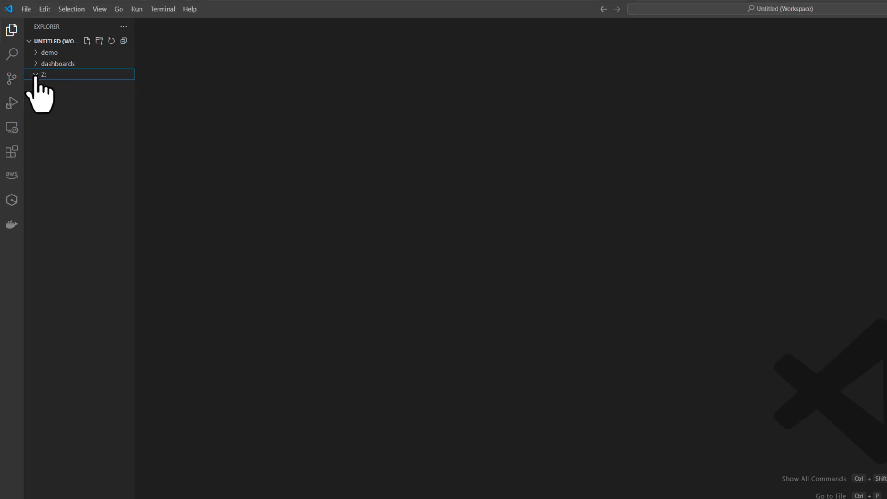
left_click(42, 74)
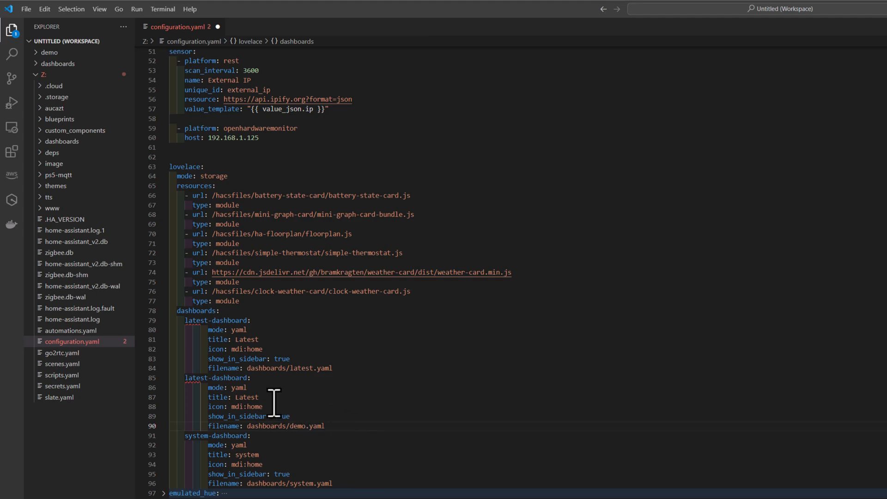
- Rename the duplicated dashboard block to demoyaml-dashboard with title DemoYAML and filename dashboards/demo.yaml
double_click(246, 396)
type("DemoYAM")
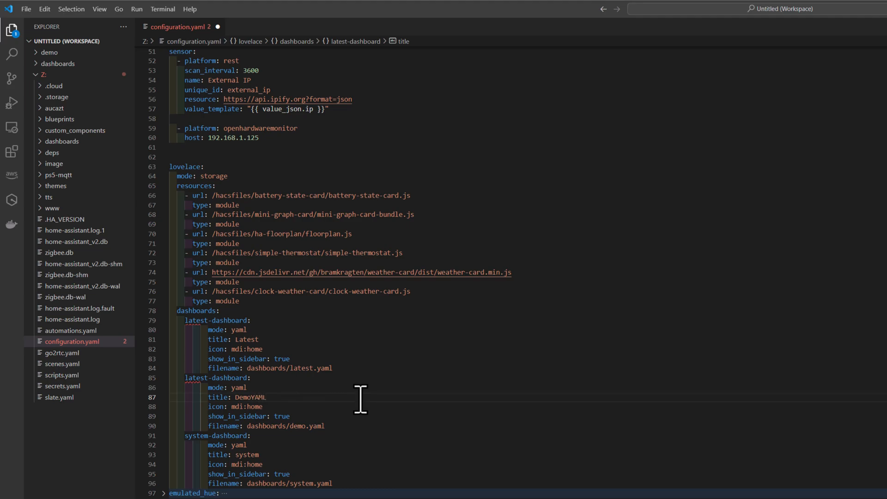
mouse_move(352, 421)
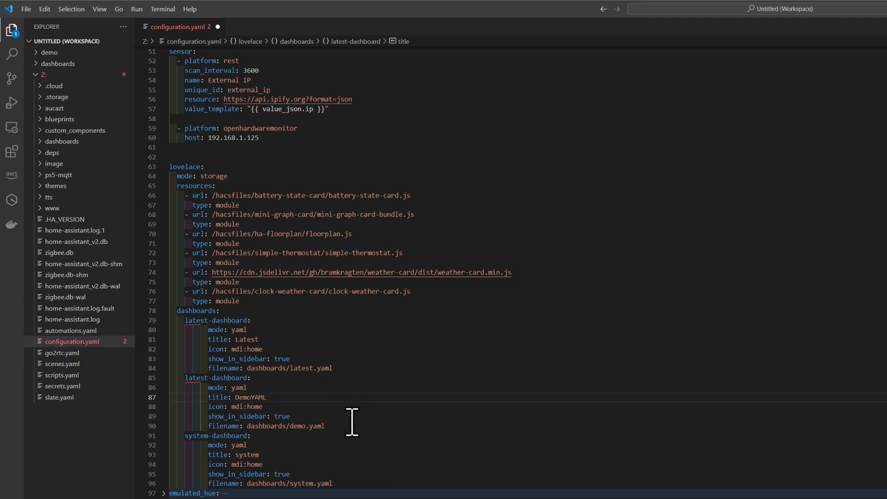
double_click(215, 376)
type("demoyam")
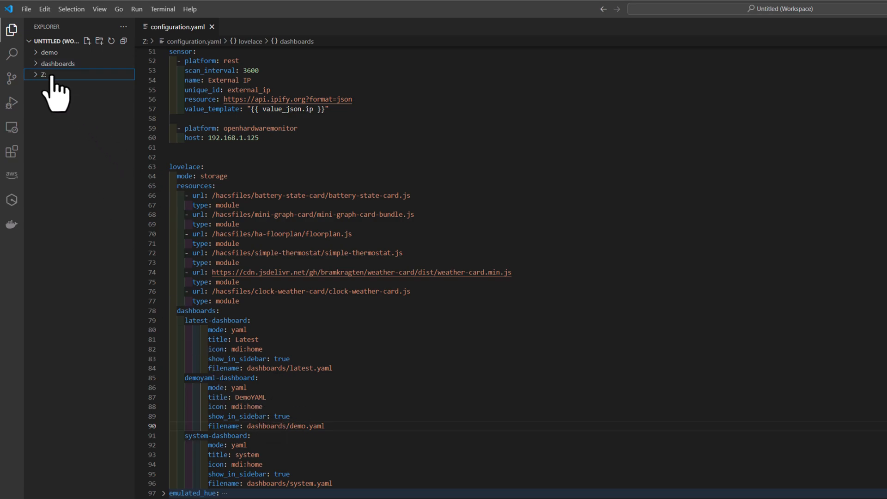
- Open dashboards/demo.yaml from the Explorer to show its floorplan panel view
left_click(59, 64)
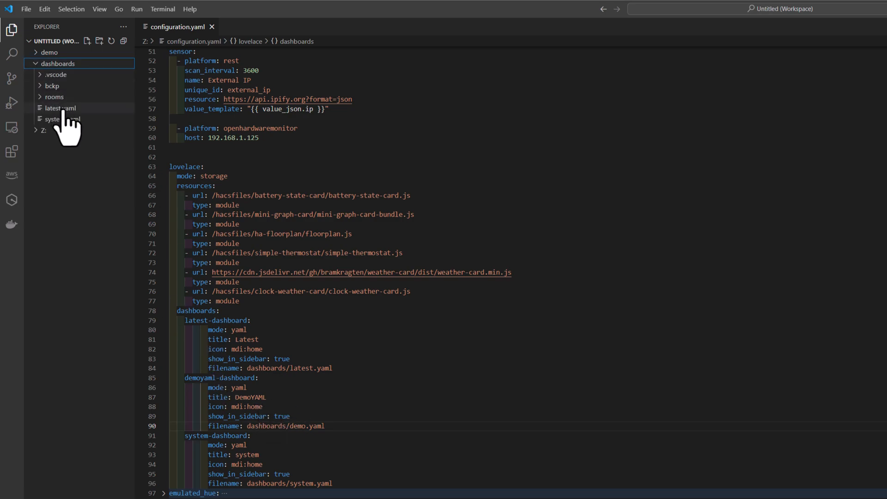
mouse_move(59, 108)
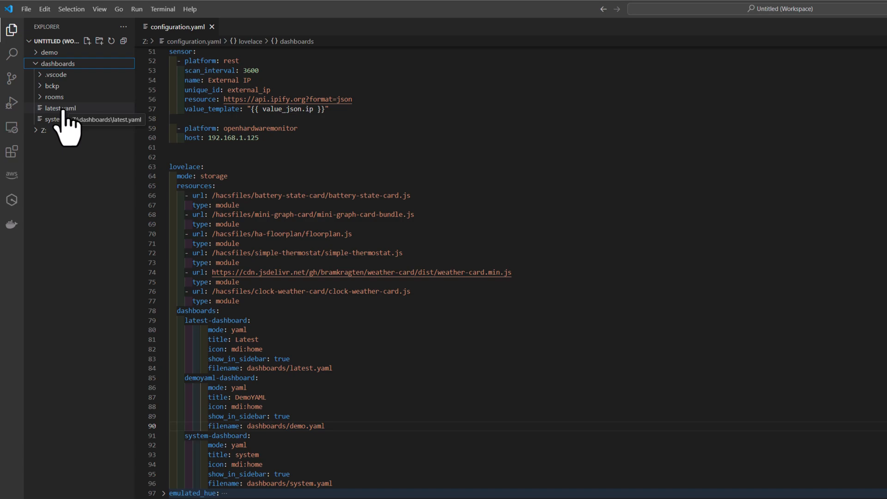
left_click(51, 52)
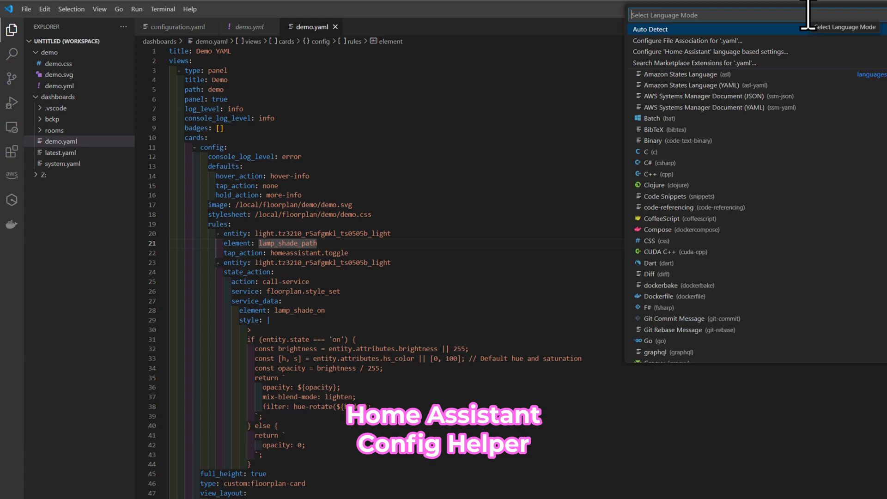
- Set demo.yaml's language mode to Home Assistant and edit near the lamp entity rules
type("hom")
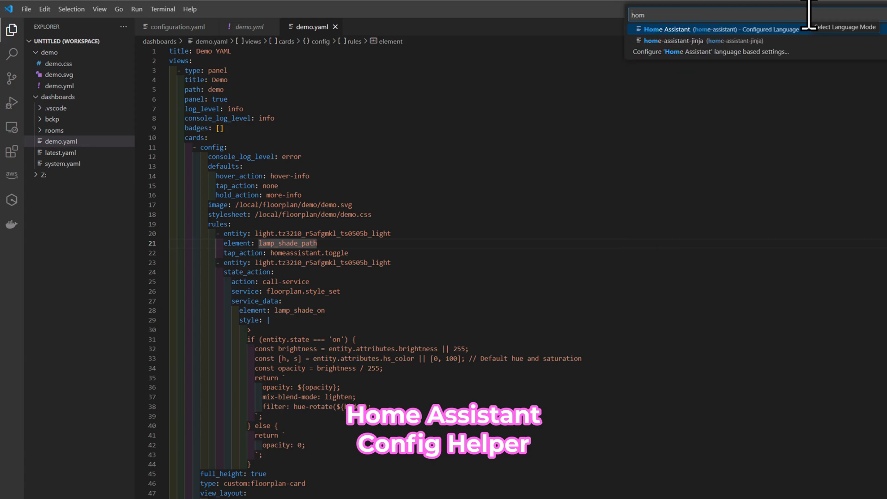
mouse_move(715, 172)
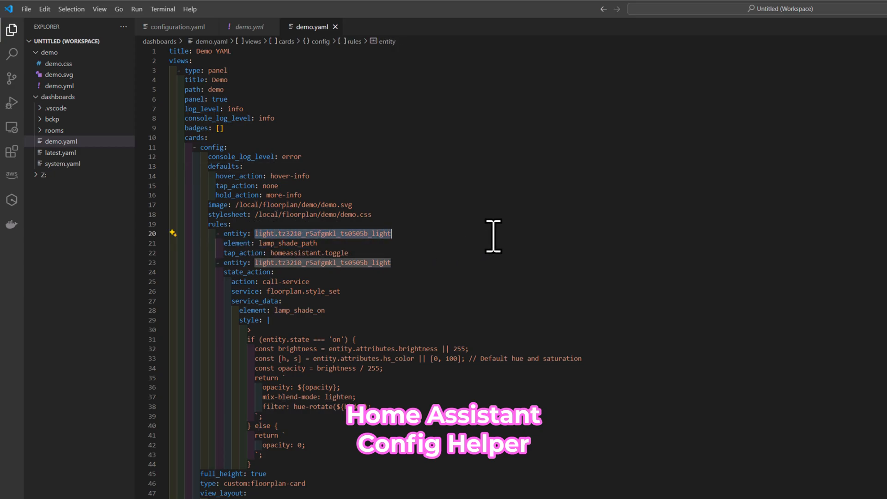
key("Delete")
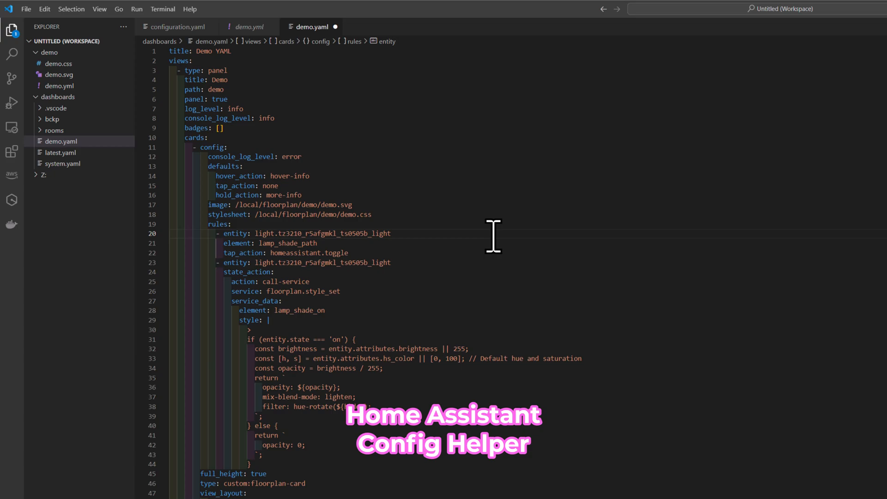
mouse_move(396, 215)
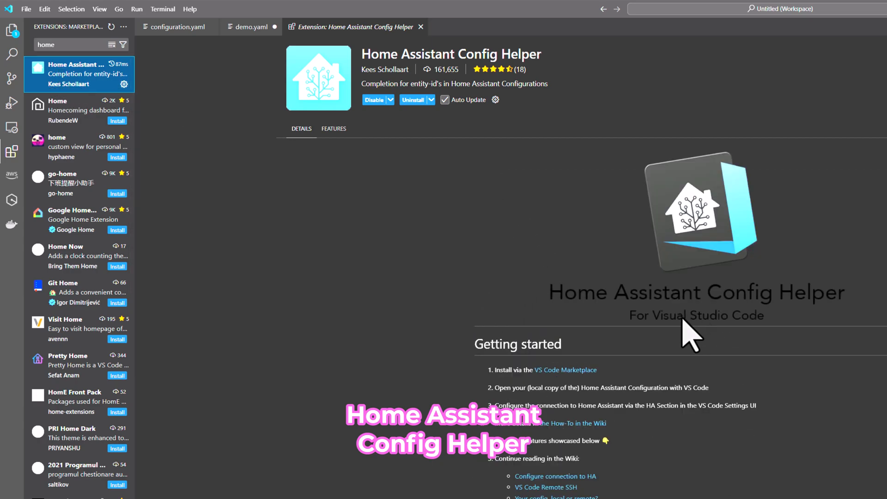
mouse_move(386, 212)
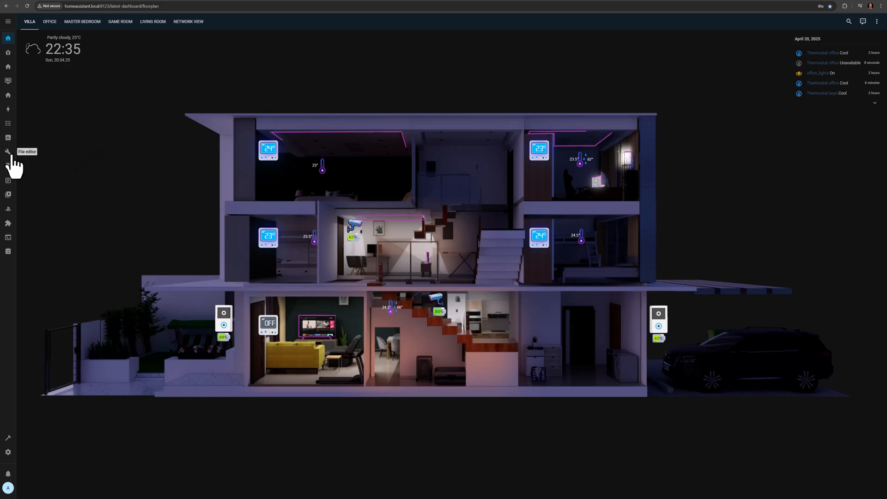
- View configuration.yaml in File editor, scrolled to the dashboards section with the demoyaml-dashboard entry
left_click(8, 151)
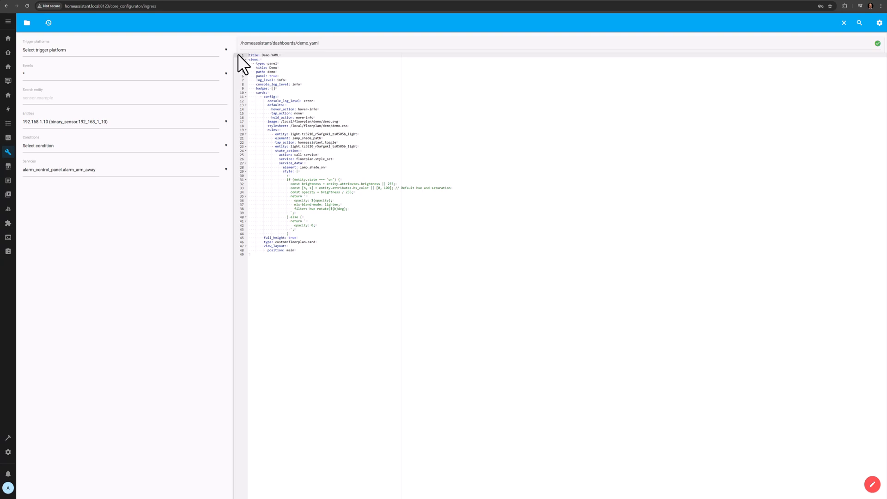
left_click(27, 22)
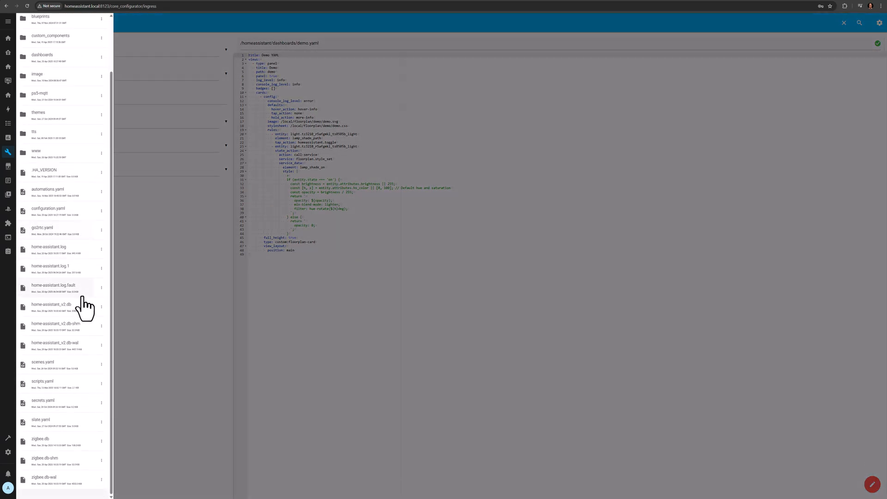
left_click(48, 207)
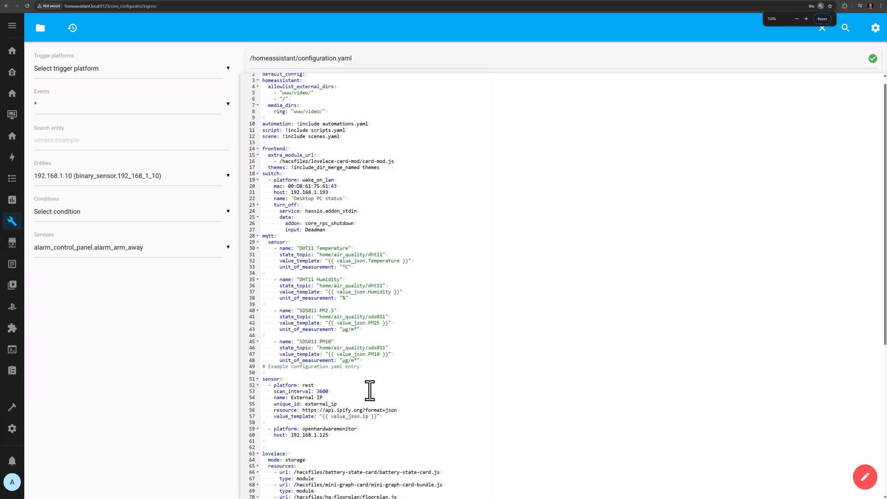
left_click(806, 19)
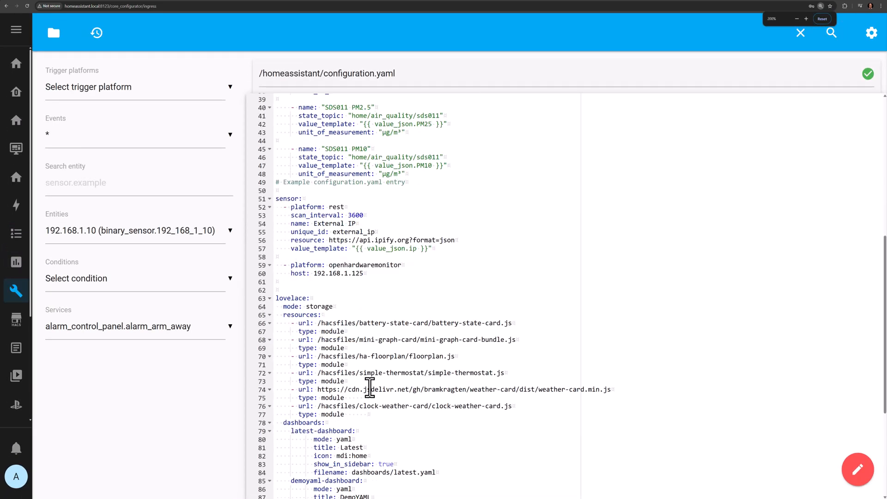
scroll("down", 3)
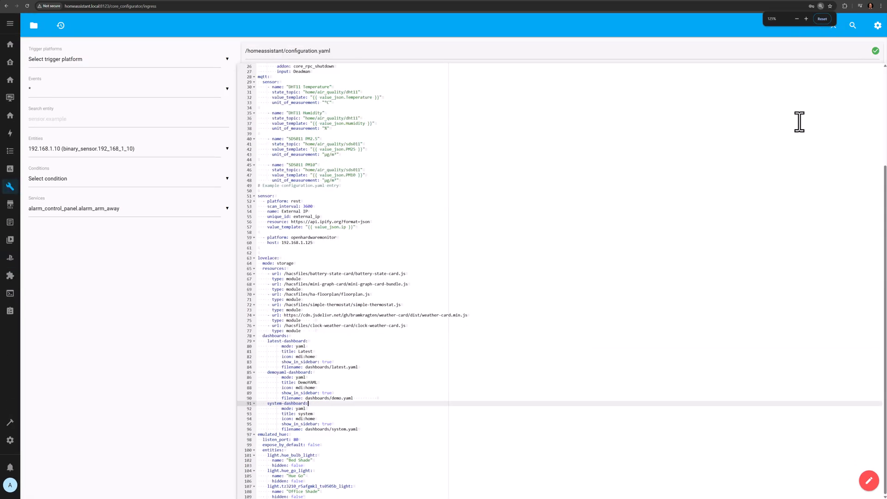
- Restart Home Assistant from the gear menu to load the new dashboard
left_click(878, 25)
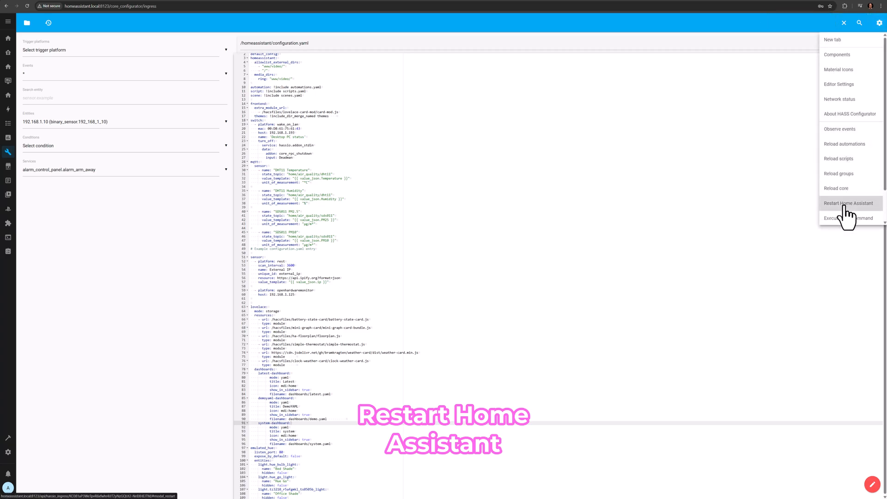
left_click(848, 203)
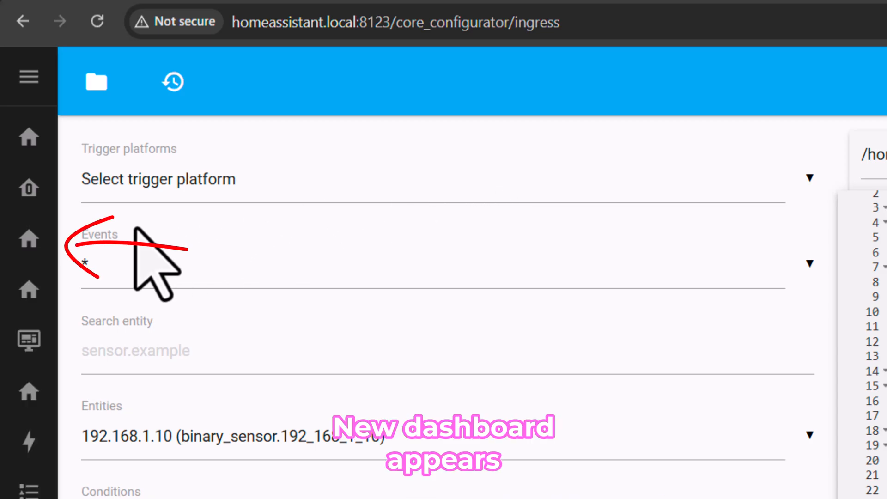
- Show the DemoYAML dashboard's Demo view and dismiss the YAML-mode edit warning
left_click(8, 67)
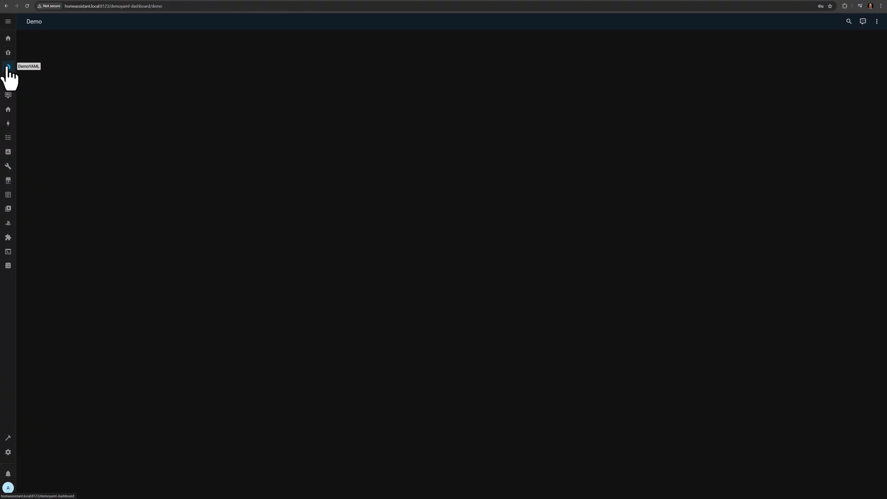
left_click(8, 66)
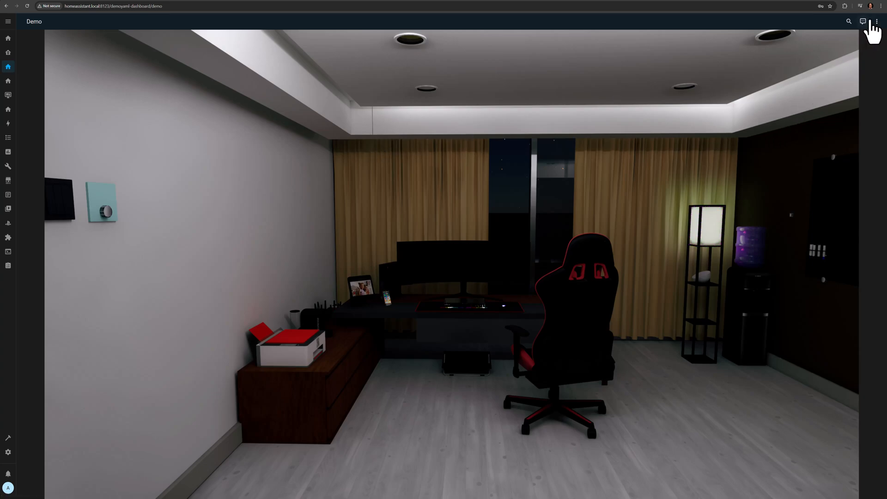
left_click(875, 22)
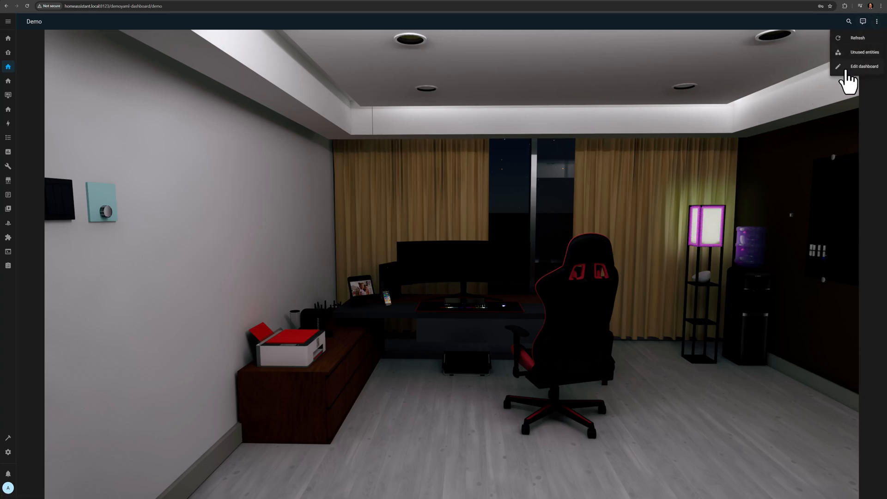
left_click(862, 67)
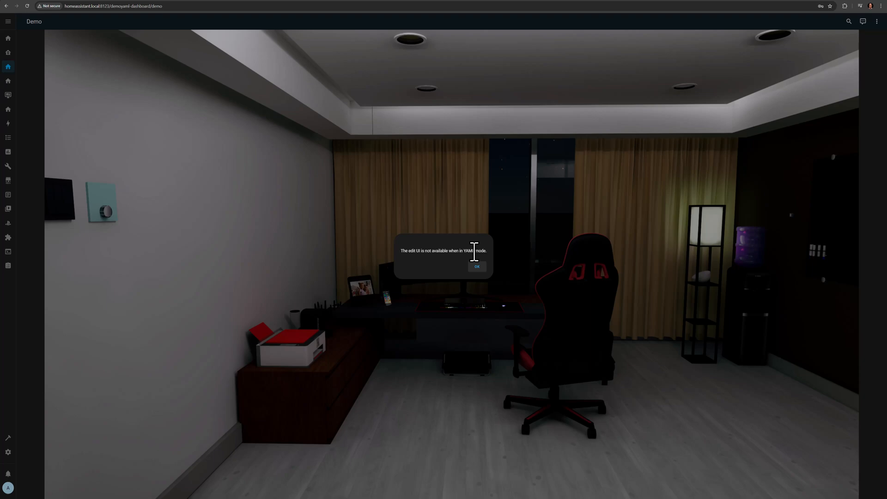
left_click(475, 266)
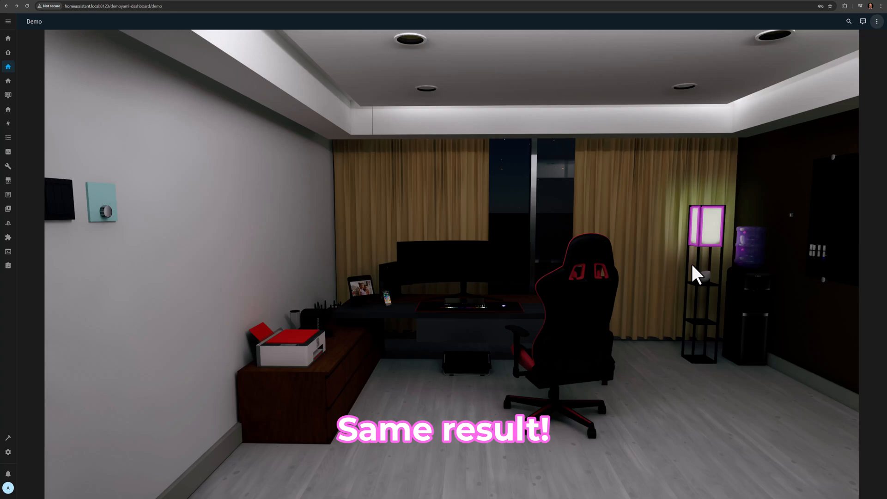
- Toggle the office floor lamp on and off again on the DemoYAML floorplan
left_click(705, 226)
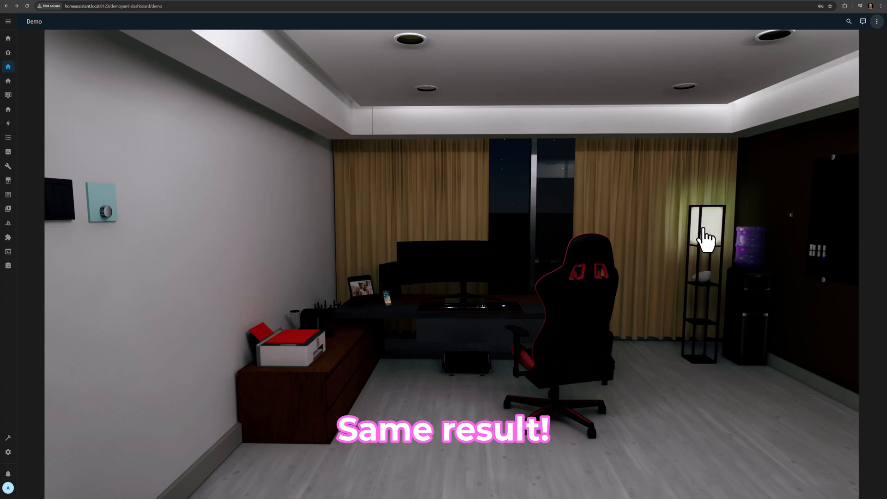
left_click(705, 226)
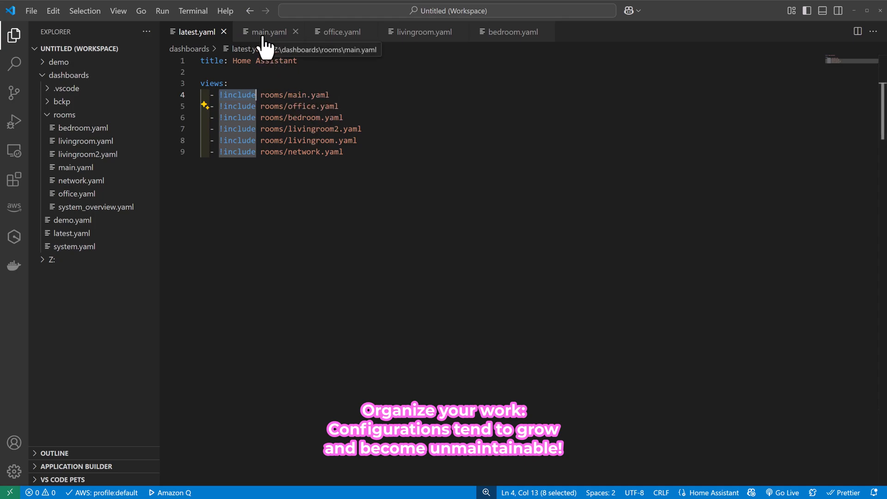
- Show rooms/main.yaml with the custom:floorplan-card block folded above the weather card
left_click(266, 32)
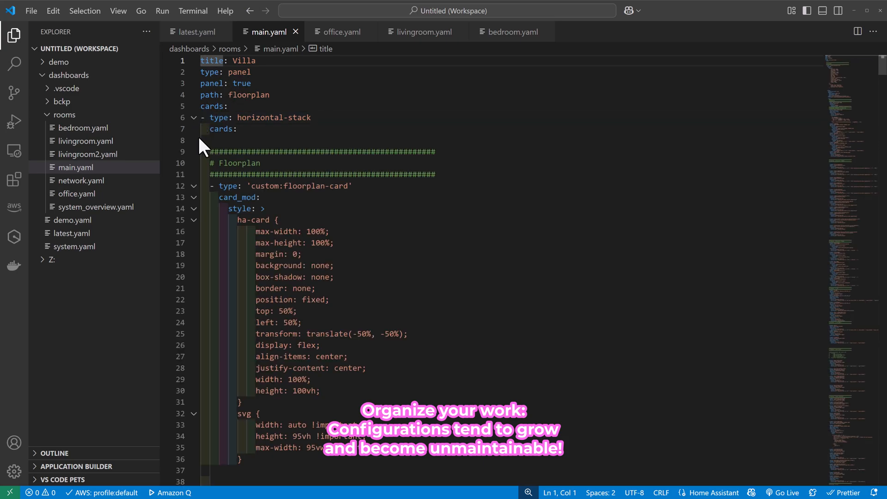
left_click(193, 185)
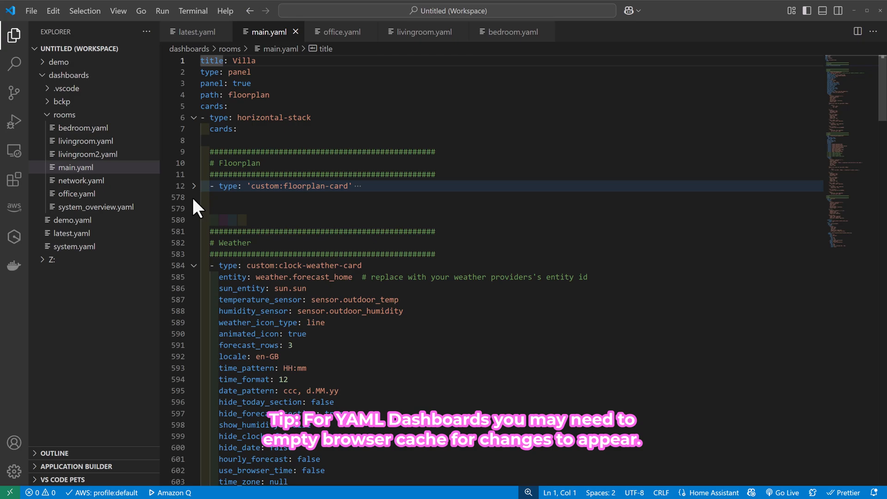